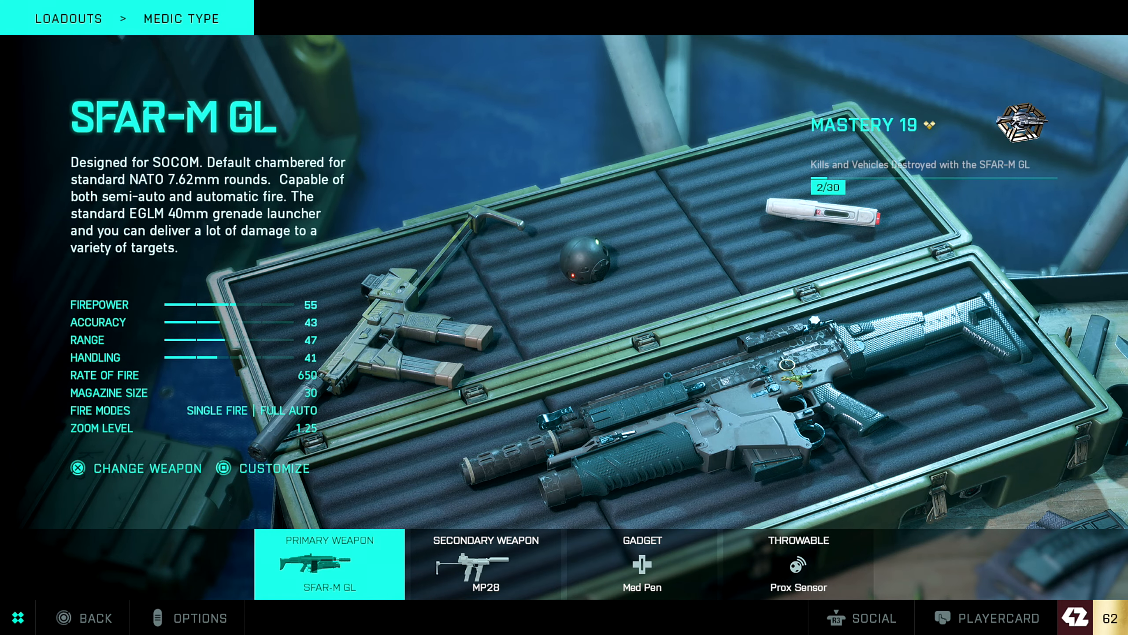
# Review the MP28 secondary and the Prox Sensor throwable in the Medic loadout
pyautogui.click(486, 564)
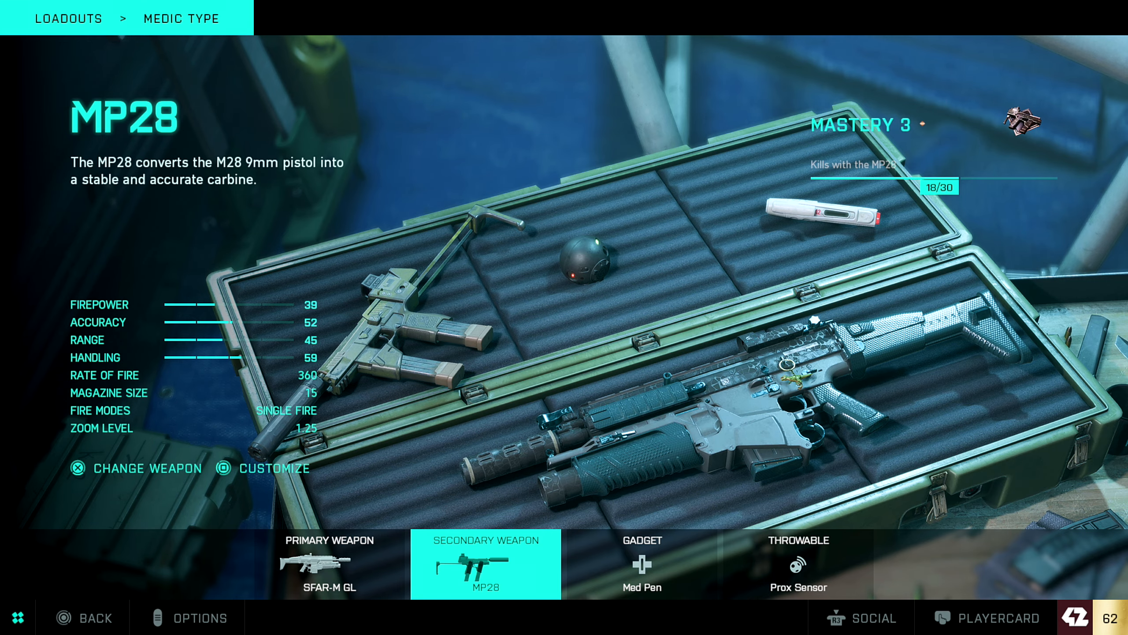
pyautogui.click(797, 564)
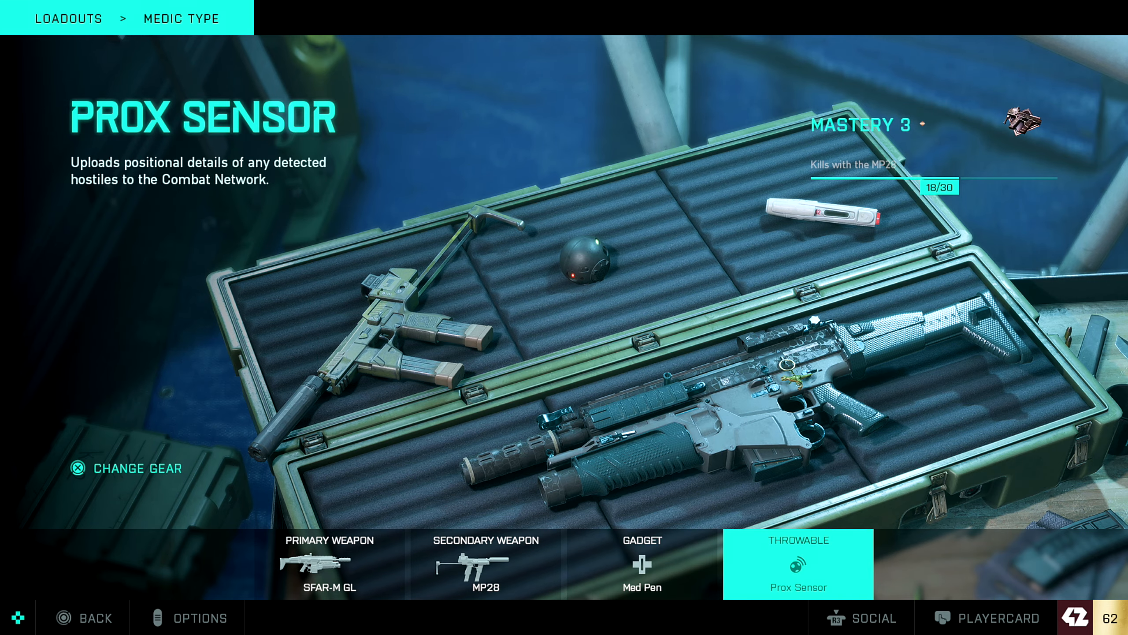
pyautogui.click(797, 563)
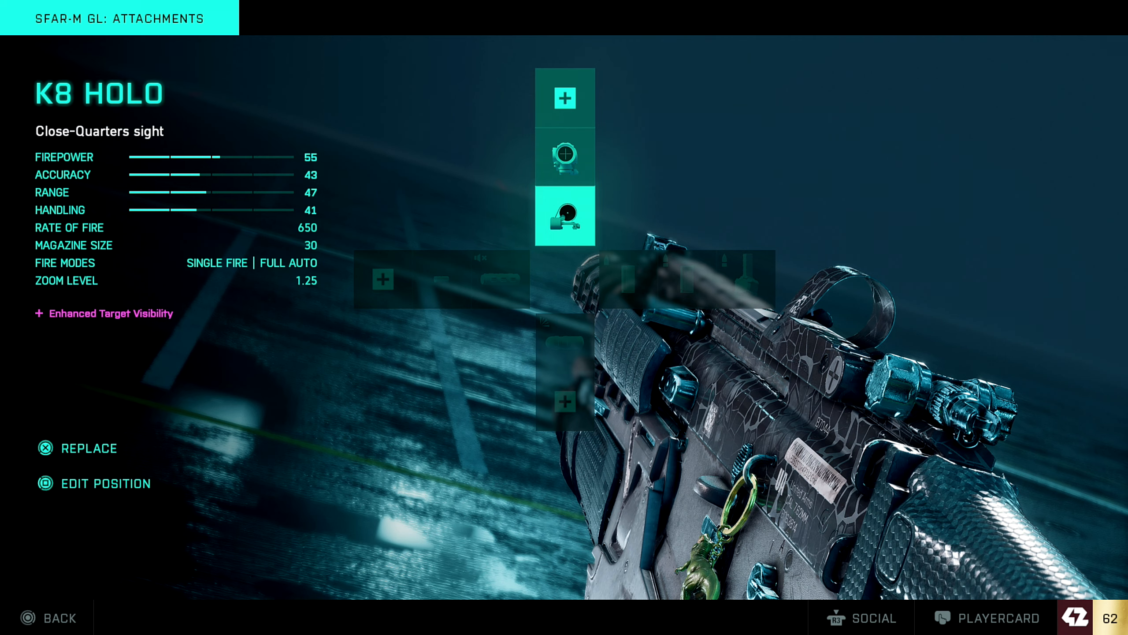
# Move from the K8 Holo sight to the SFAR-M GL's ammo slot
pyautogui.click(565, 158)
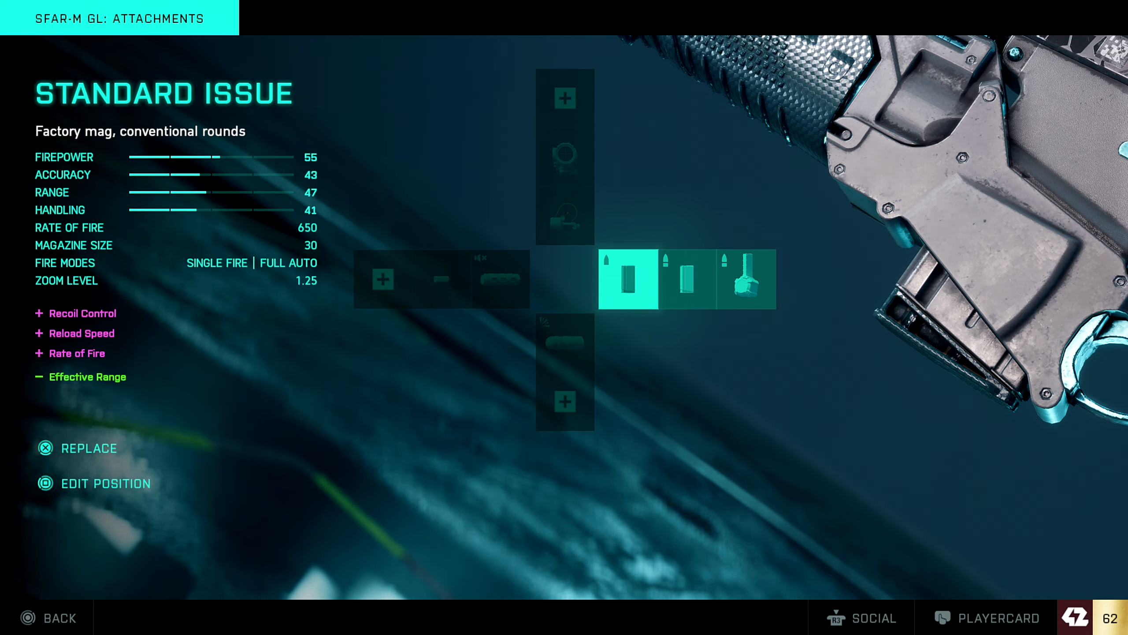
# Compare Standard Issue, High-Power and High-Power / Drum magazines, settling on Standard Issue
pyautogui.click(688, 280)
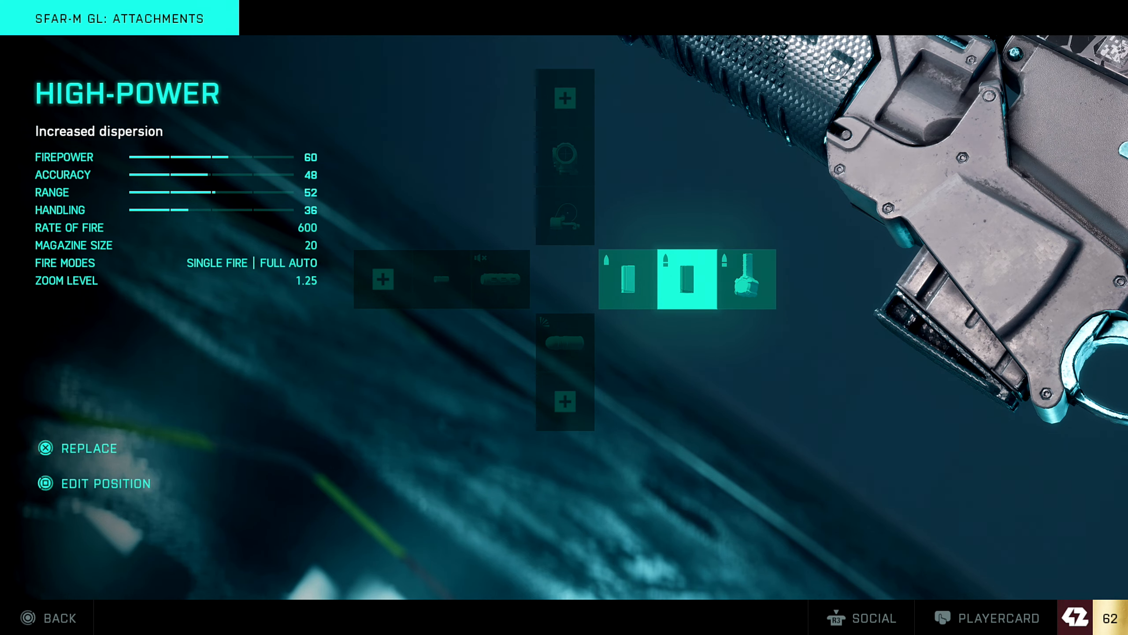
pyautogui.click(748, 279)
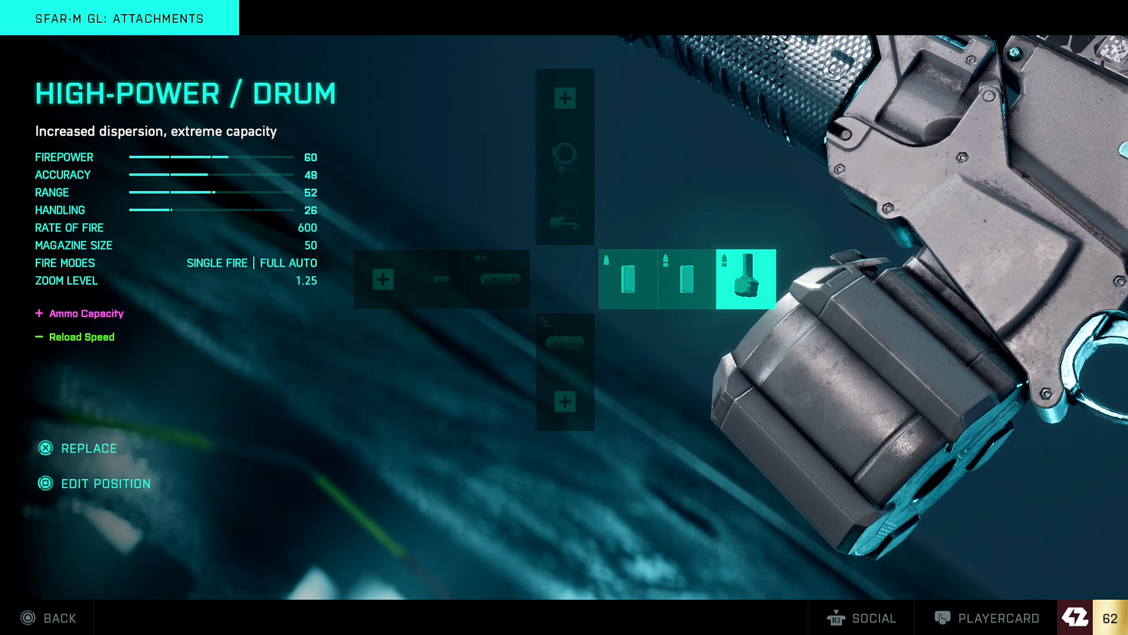
pyautogui.click(632, 279)
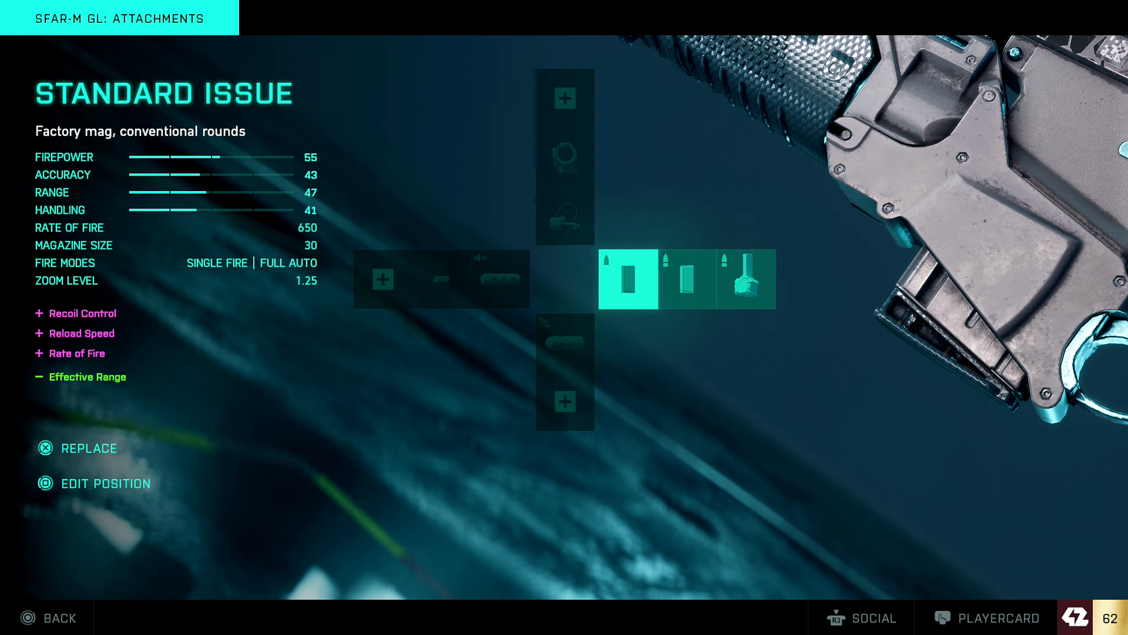
pyautogui.click(746, 279)
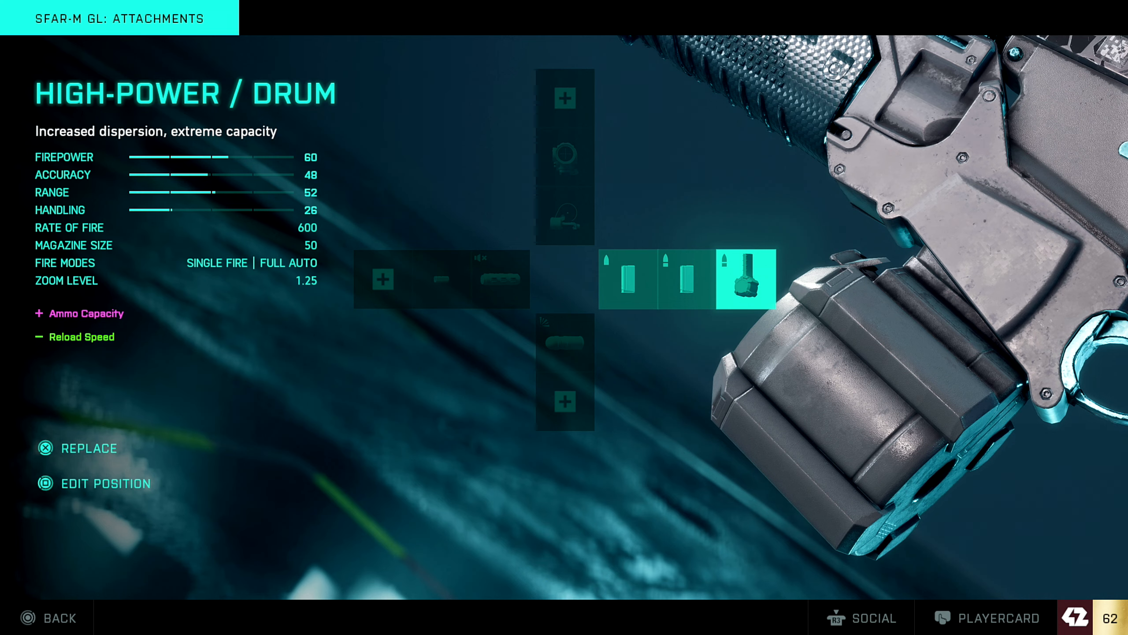
pyautogui.click(688, 279)
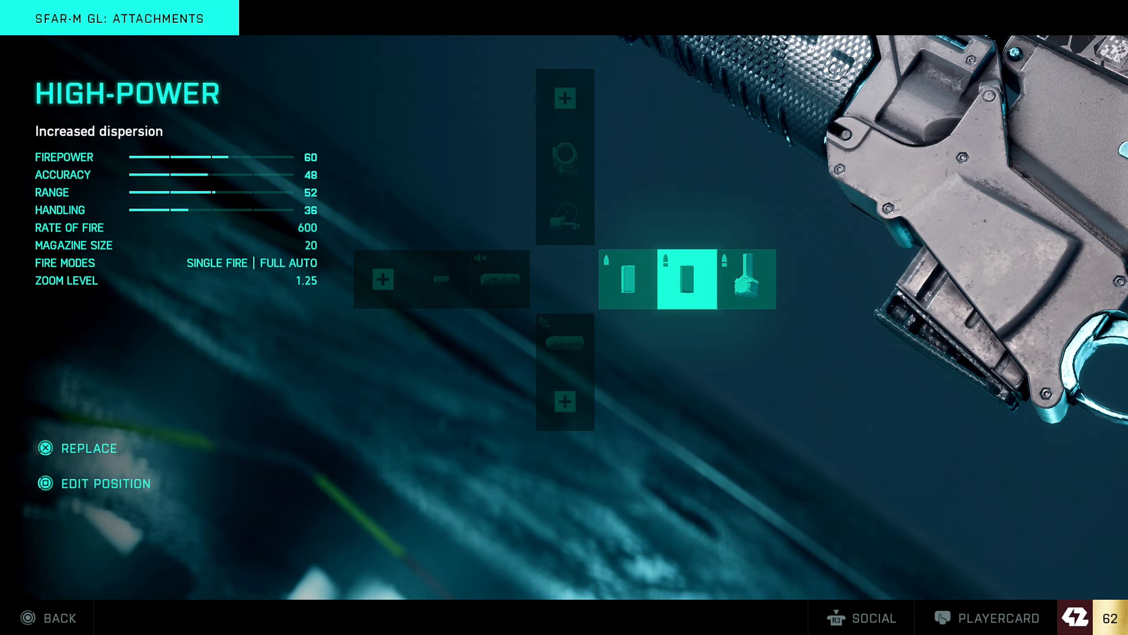
pyautogui.click(630, 280)
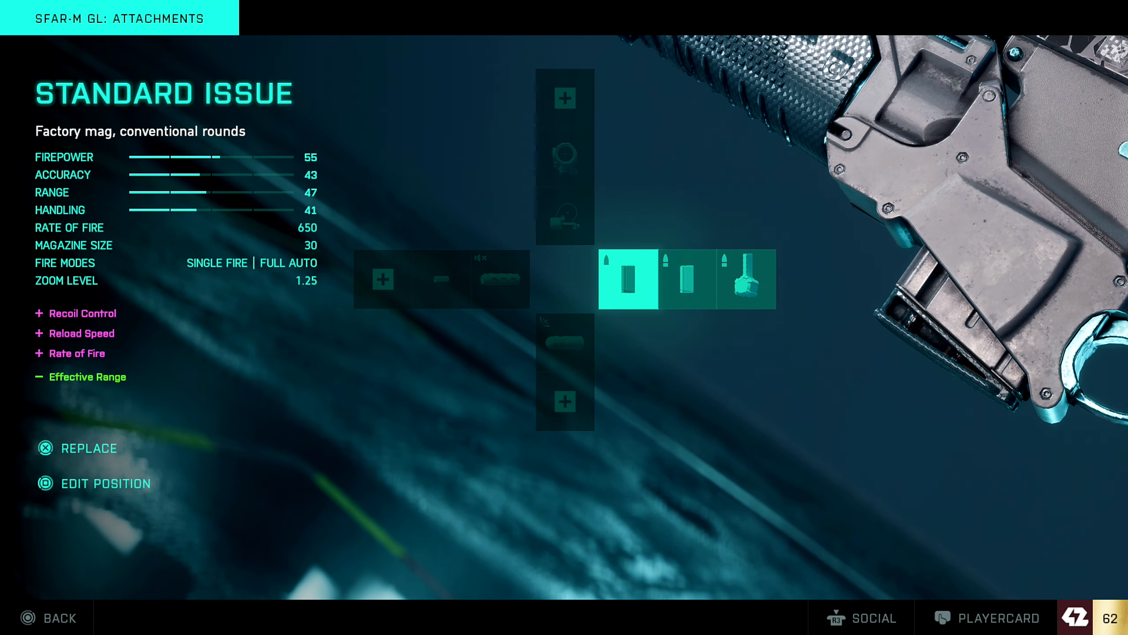
pyautogui.click(747, 280)
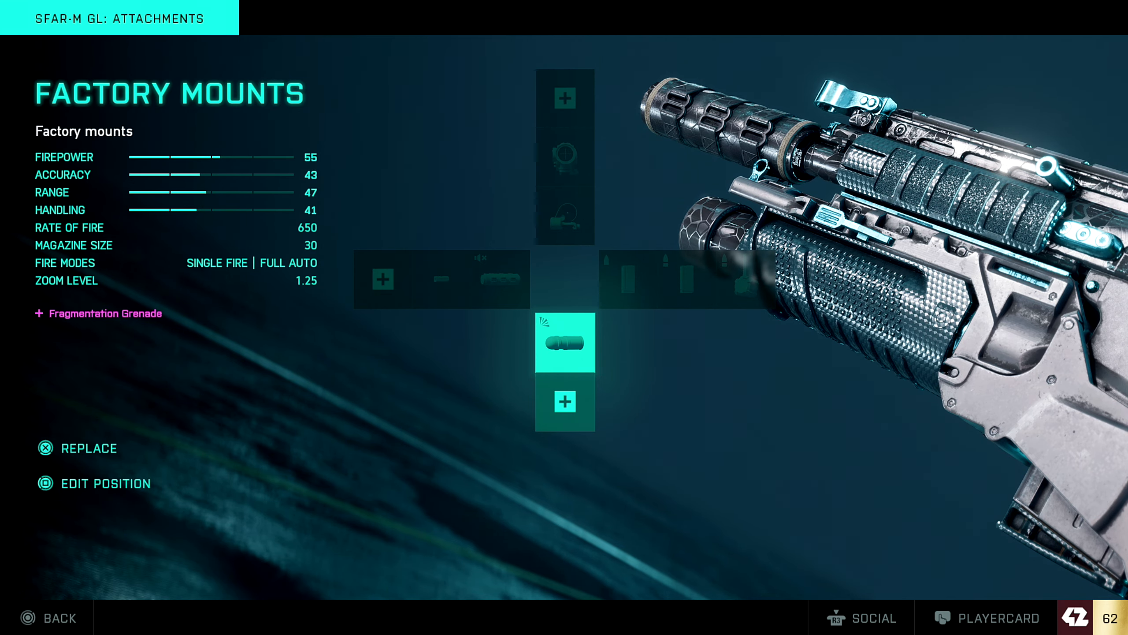
# View the Factory Mounts underbarrel launcher with its Fragmentation Grenade
pyautogui.click(498, 279)
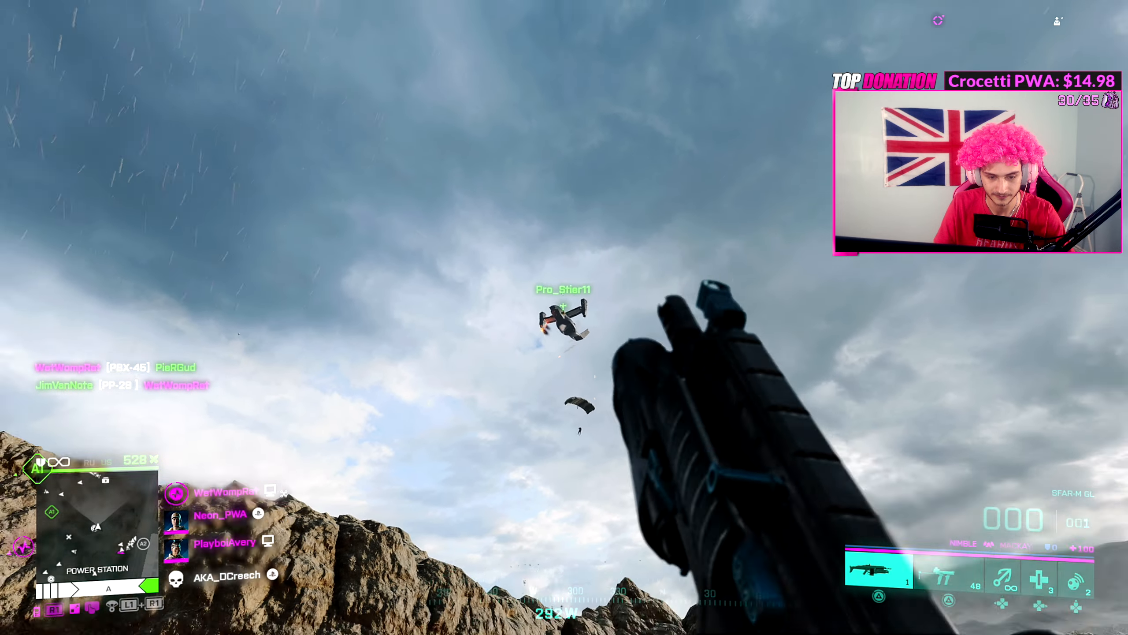
# Leave the attachments menu and deploy into the match holding the SFAR-M GL
pyautogui.click(564, 317)
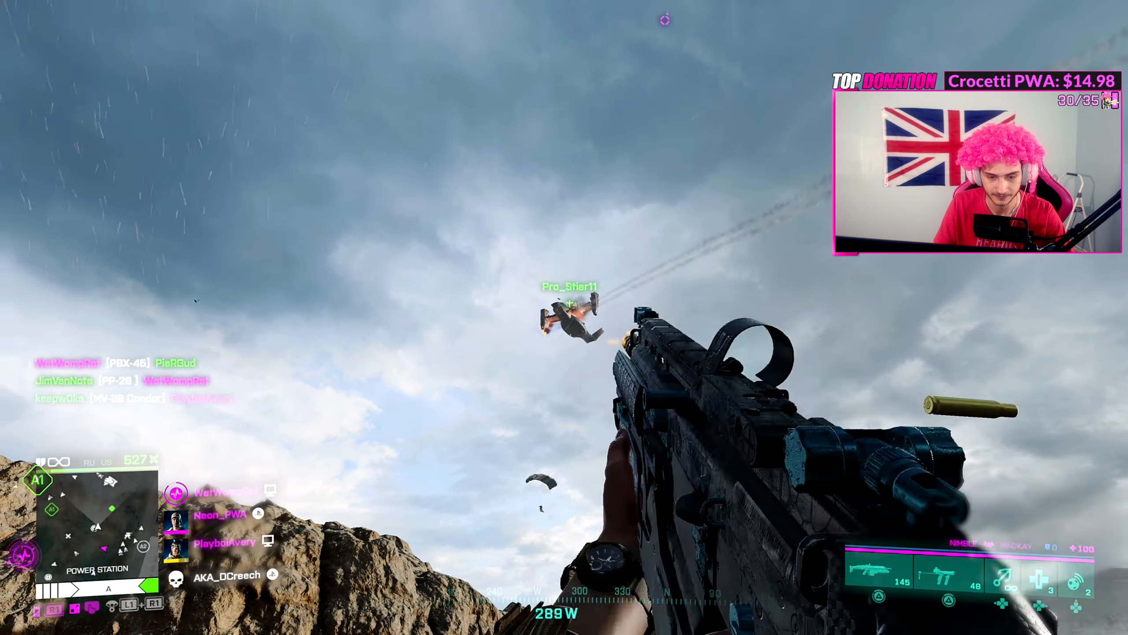